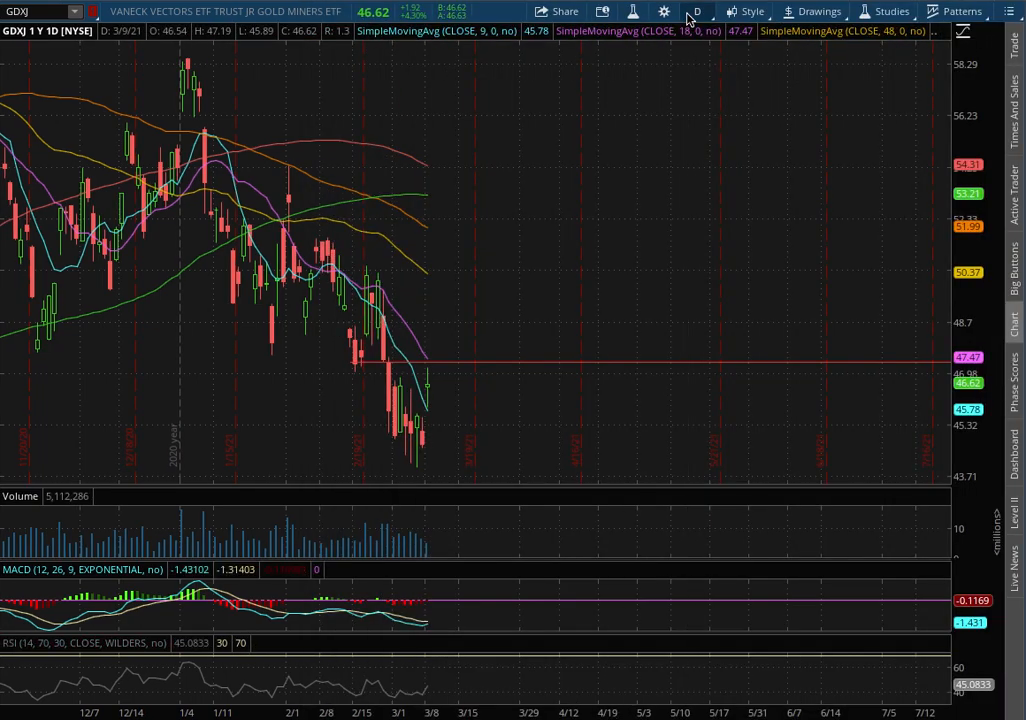
Switch the GDXJ chart from 1Y:1D to 20D:1h, then to 180 days of 4-hour candles
click(696, 12)
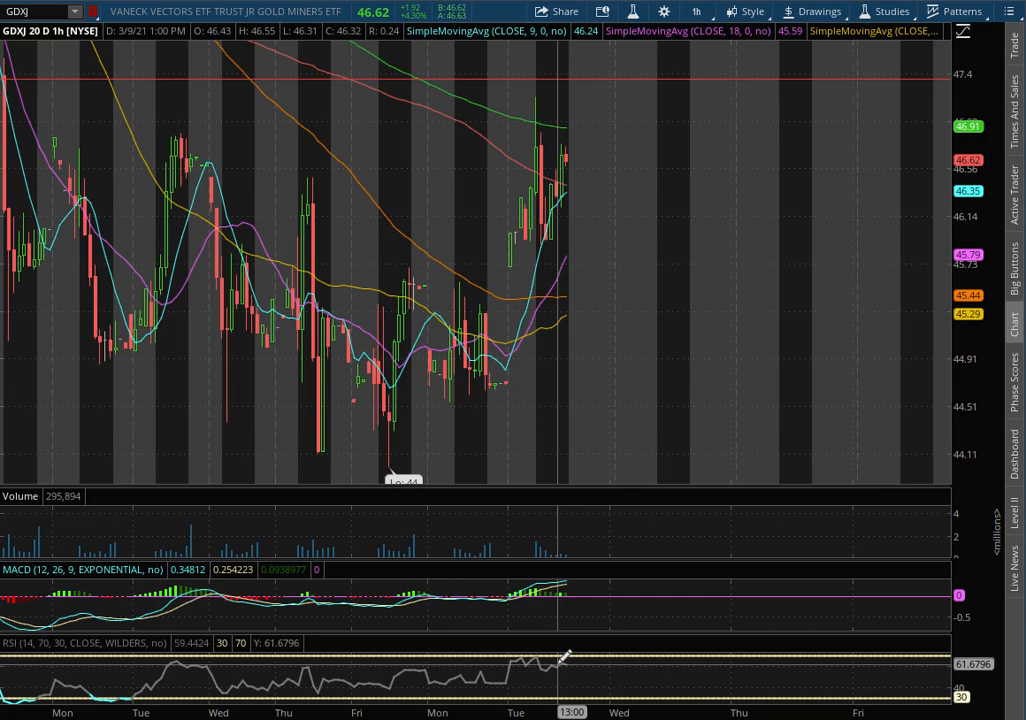
mouse_move(468, 88)
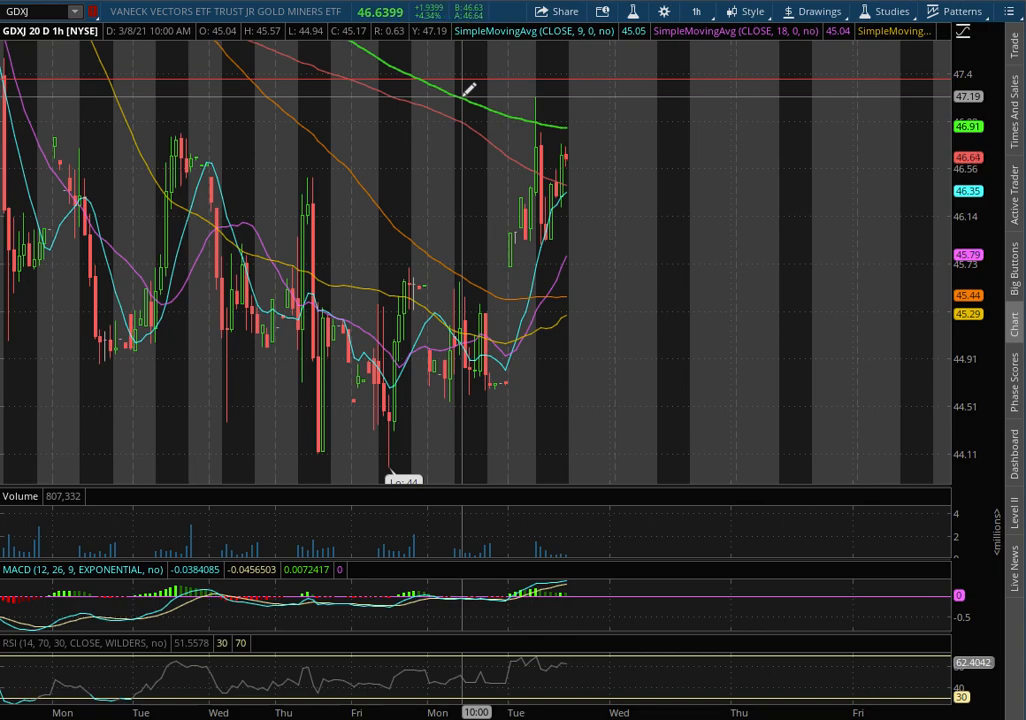
click(696, 12)
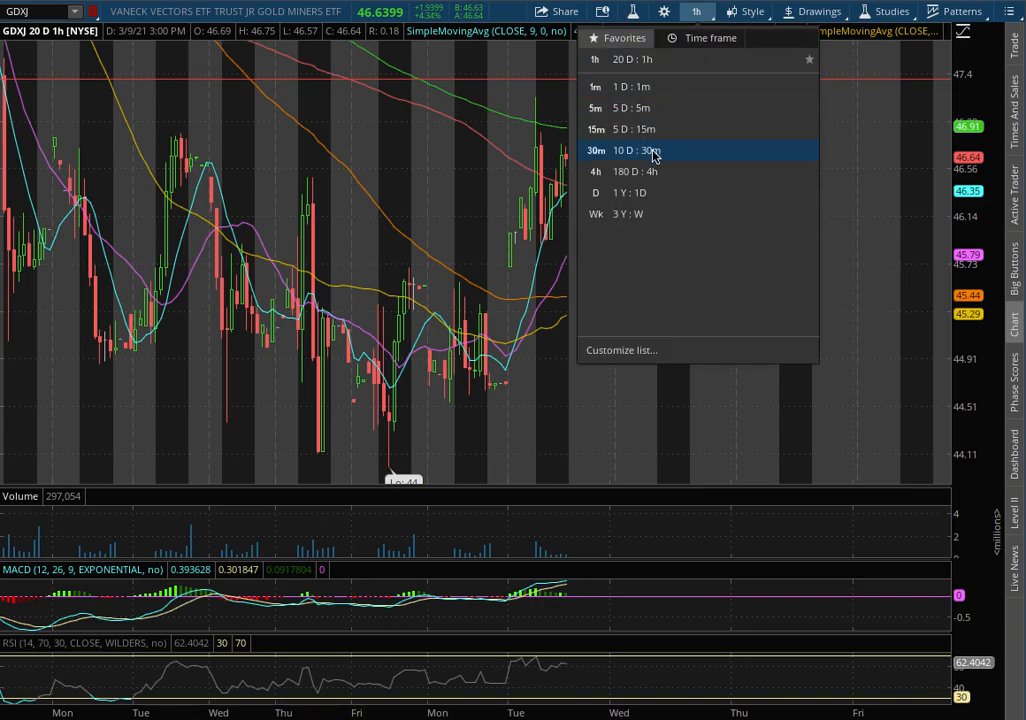
click(636, 172)
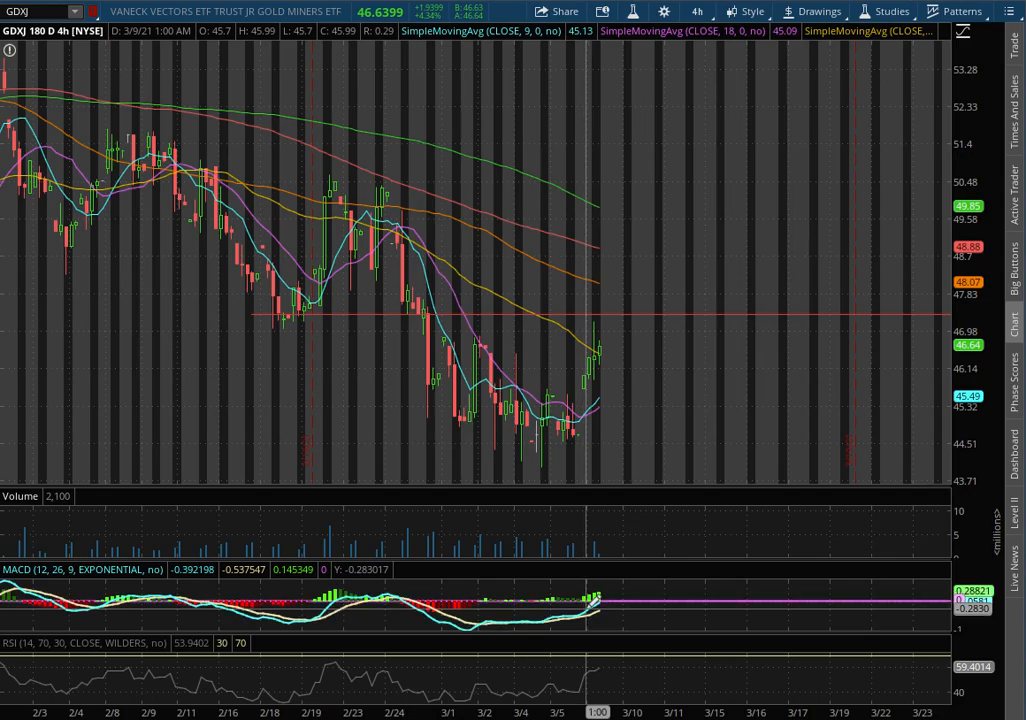
click(696, 12)
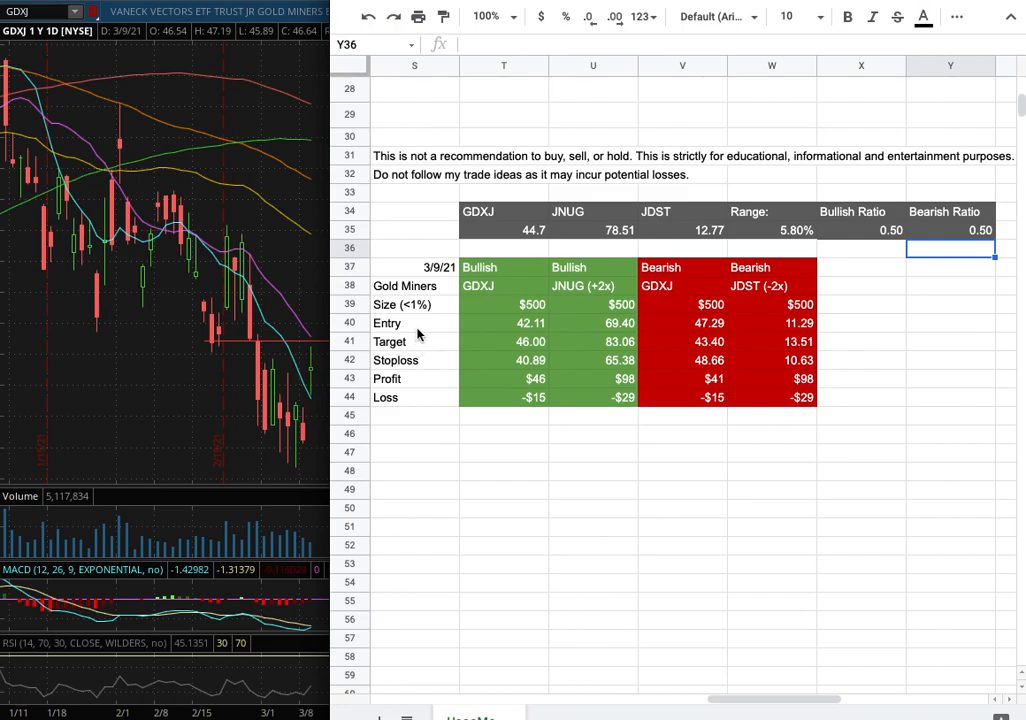
mouse_move(428, 316)
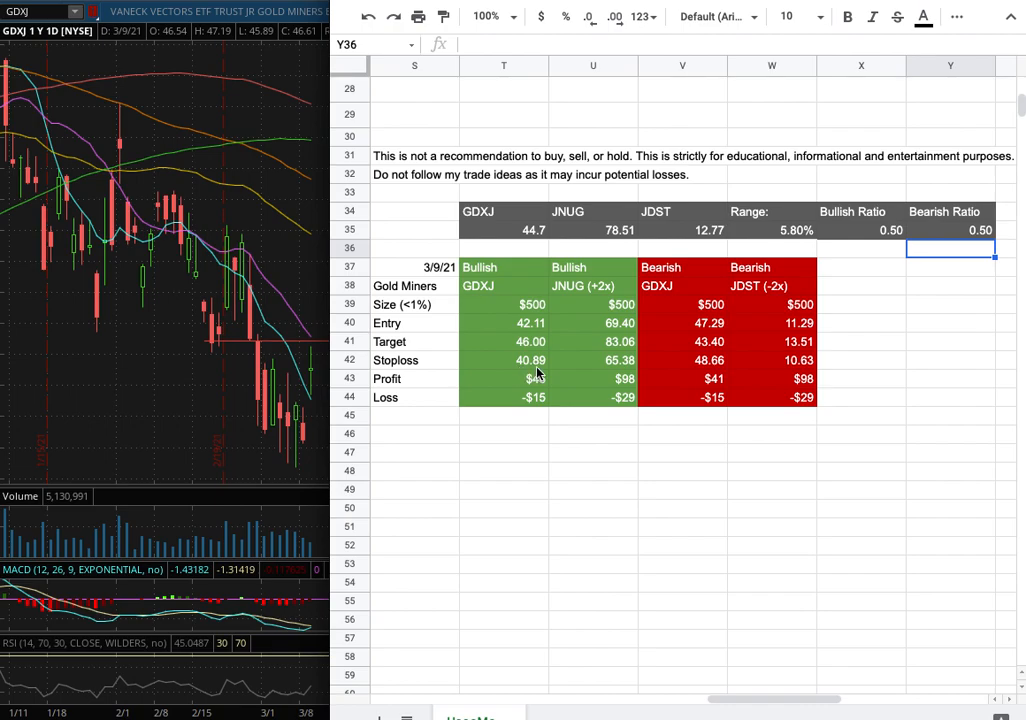
mouse_move(688, 436)
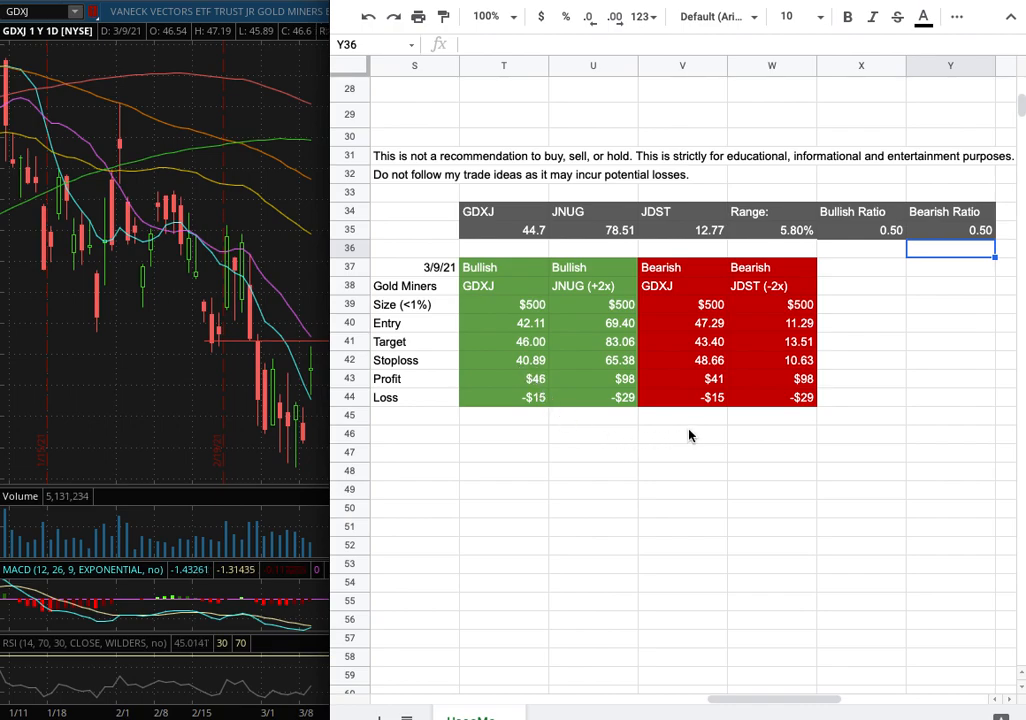
mouse_move(700, 330)
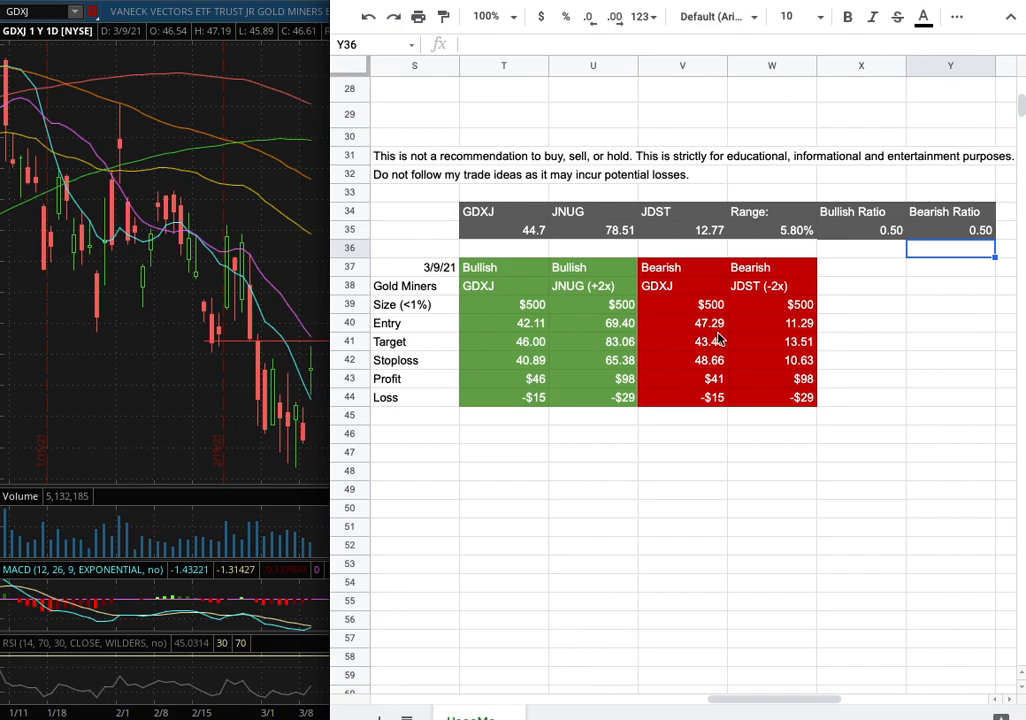
mouse_move(236, 342)
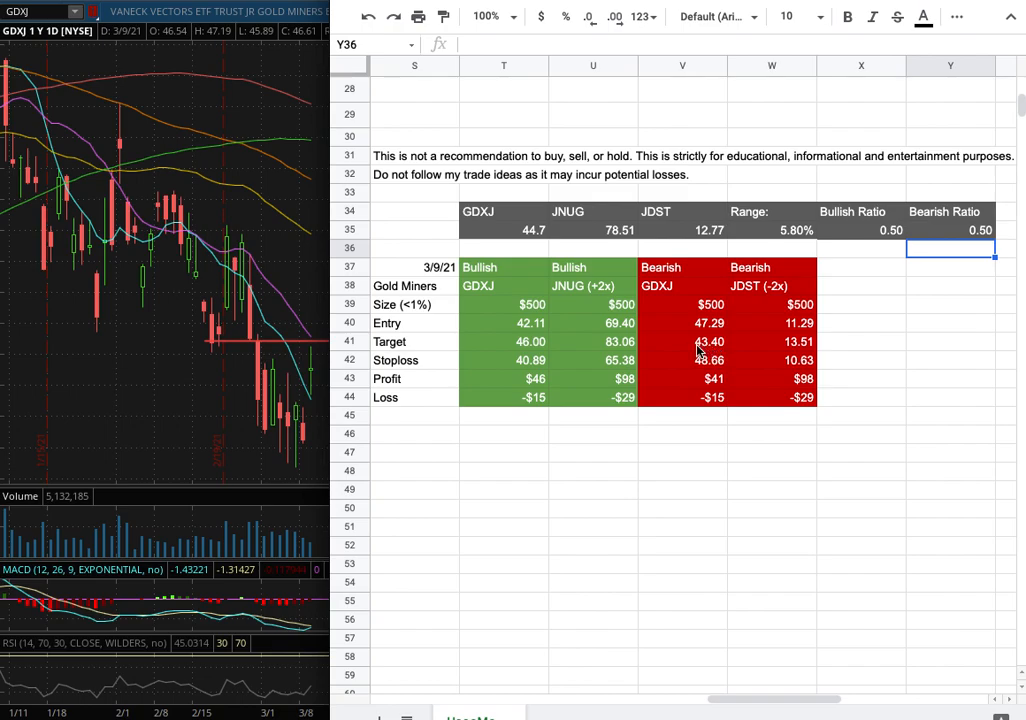
mouse_move(720, 356)
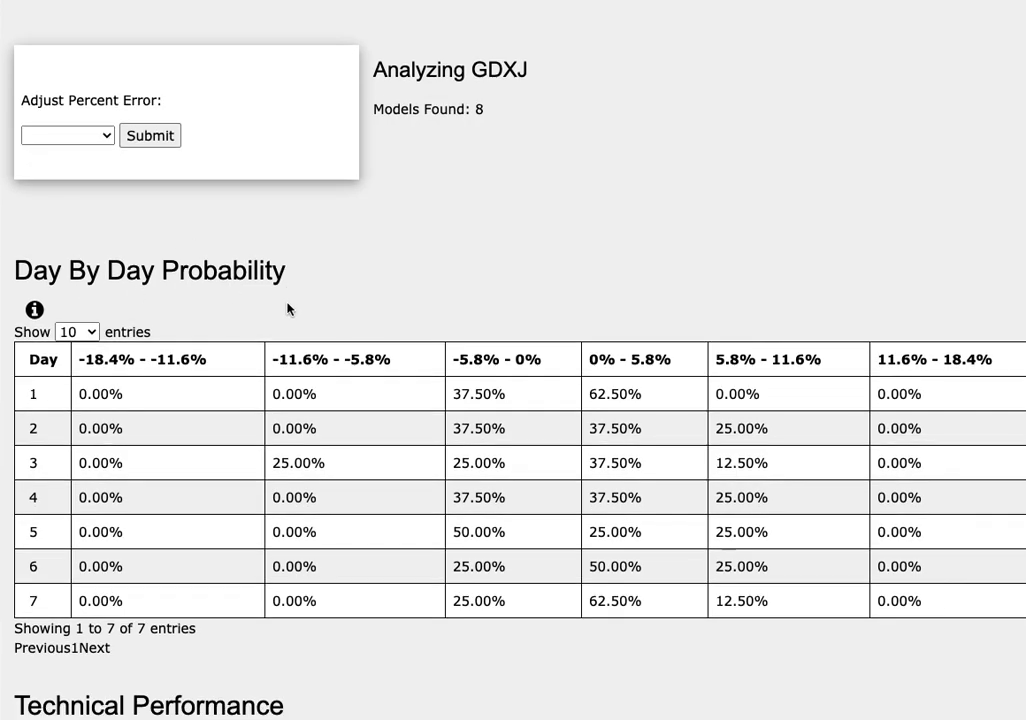
mouse_move(274, 296)
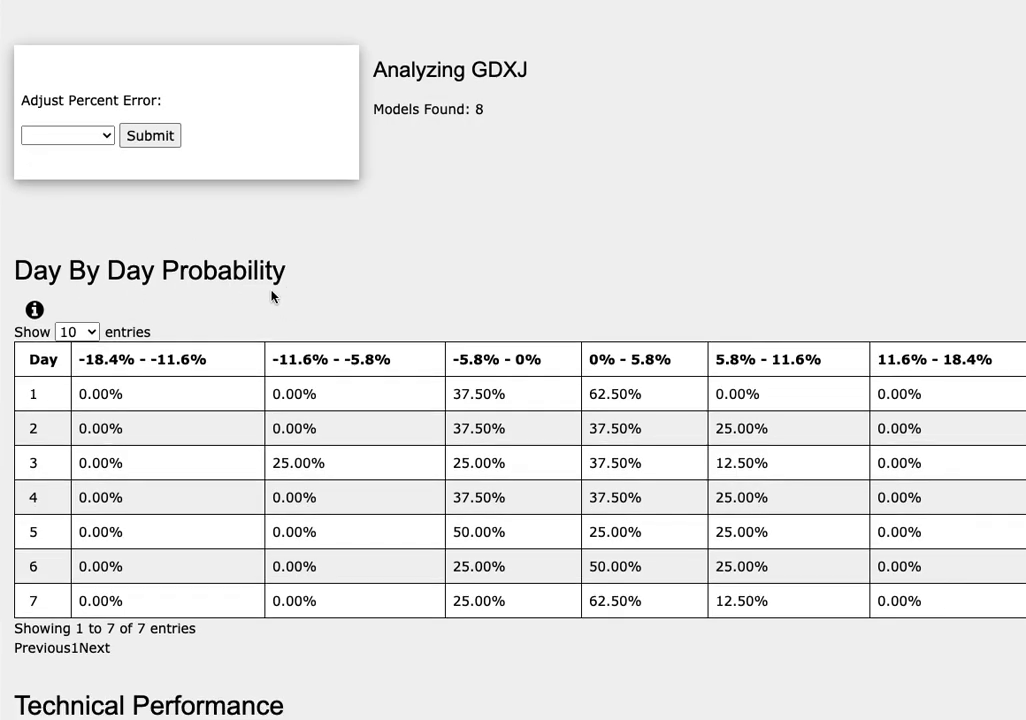
mouse_move(260, 296)
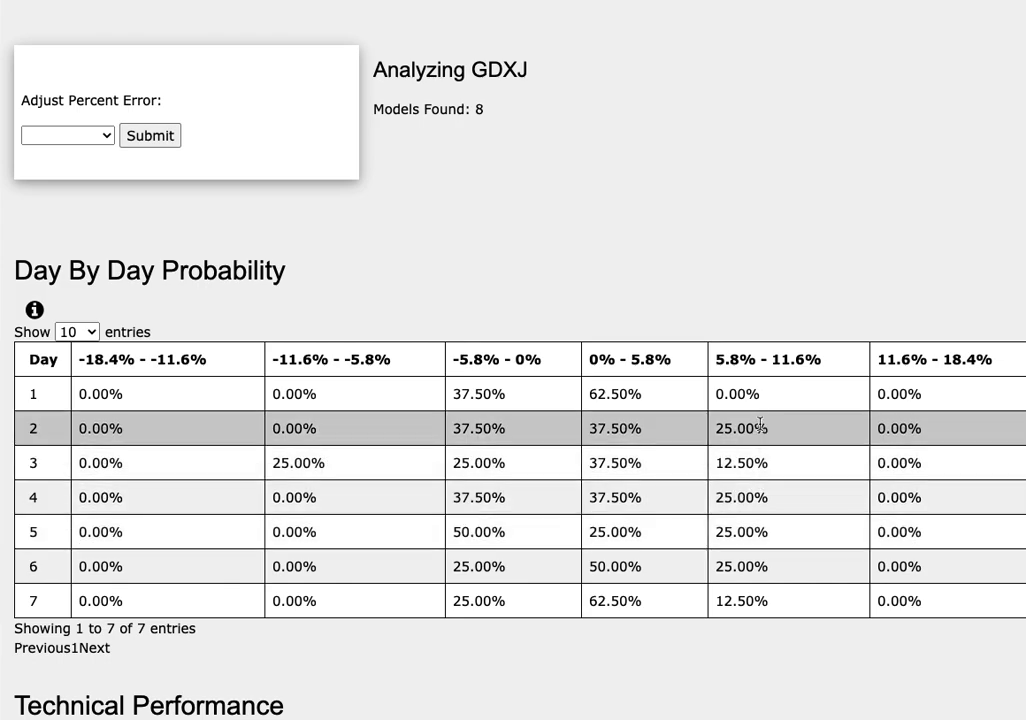
mouse_move(804, 364)
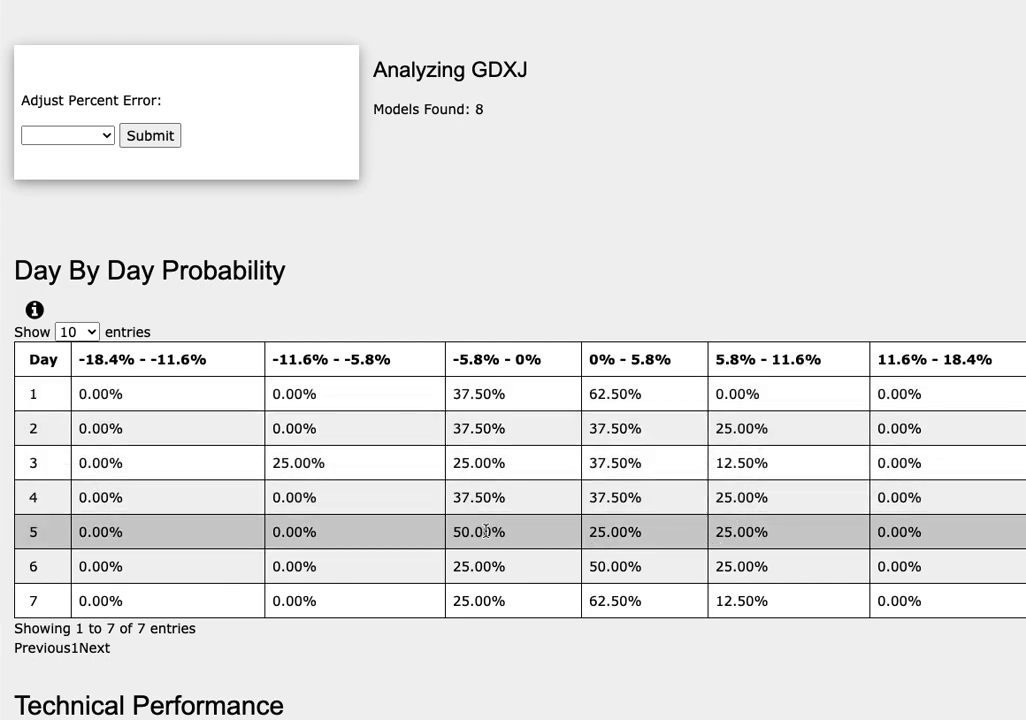
mouse_move(464, 374)
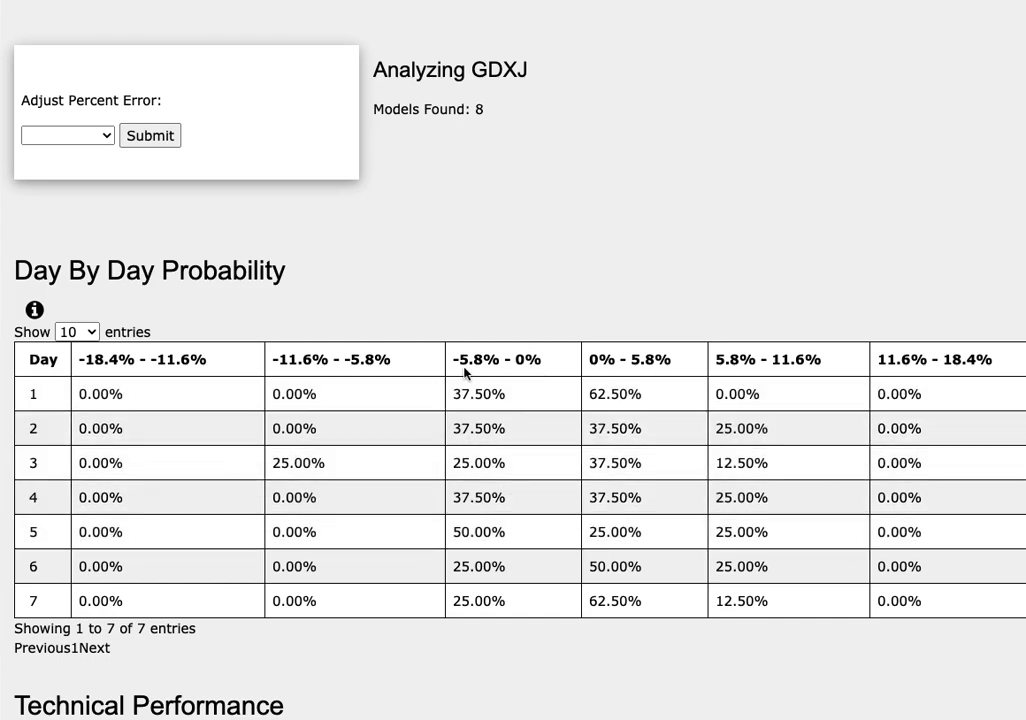
mouse_move(632, 288)
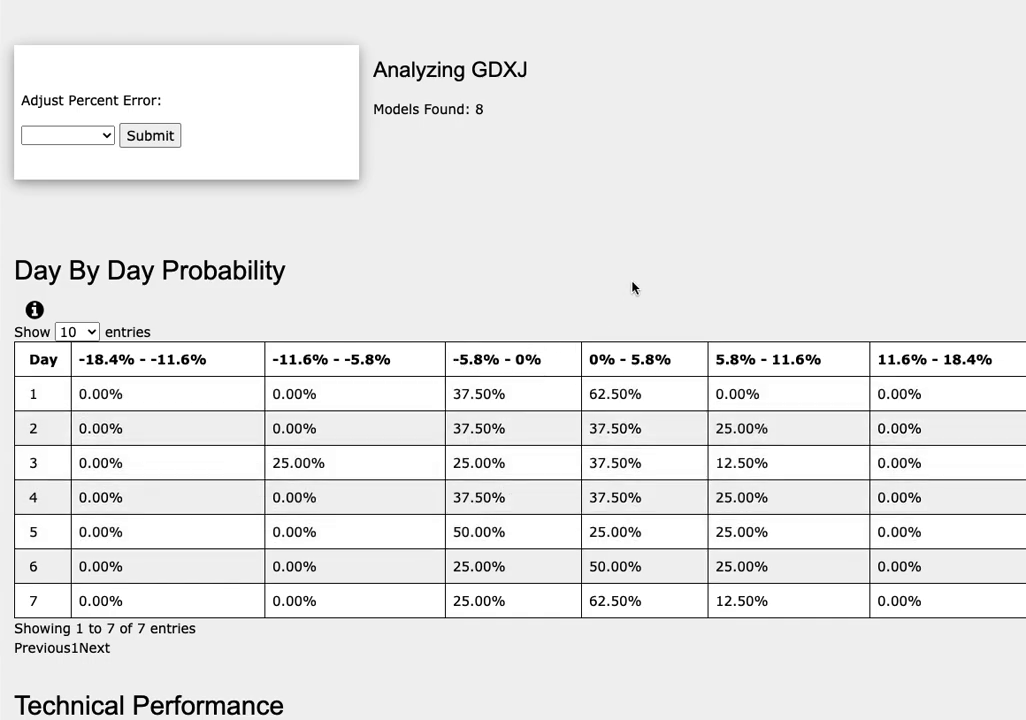